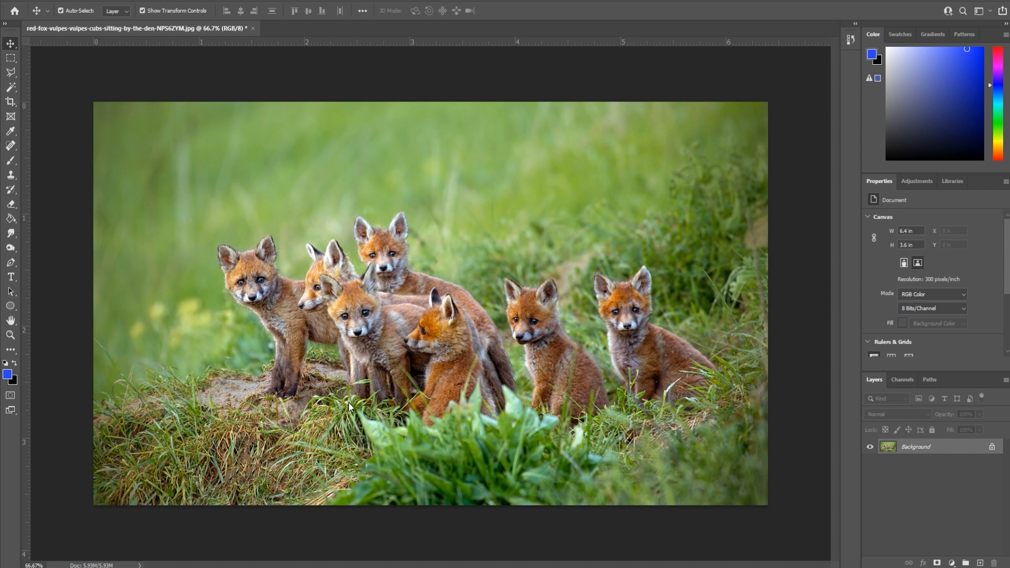
mouse_move(85, 97)
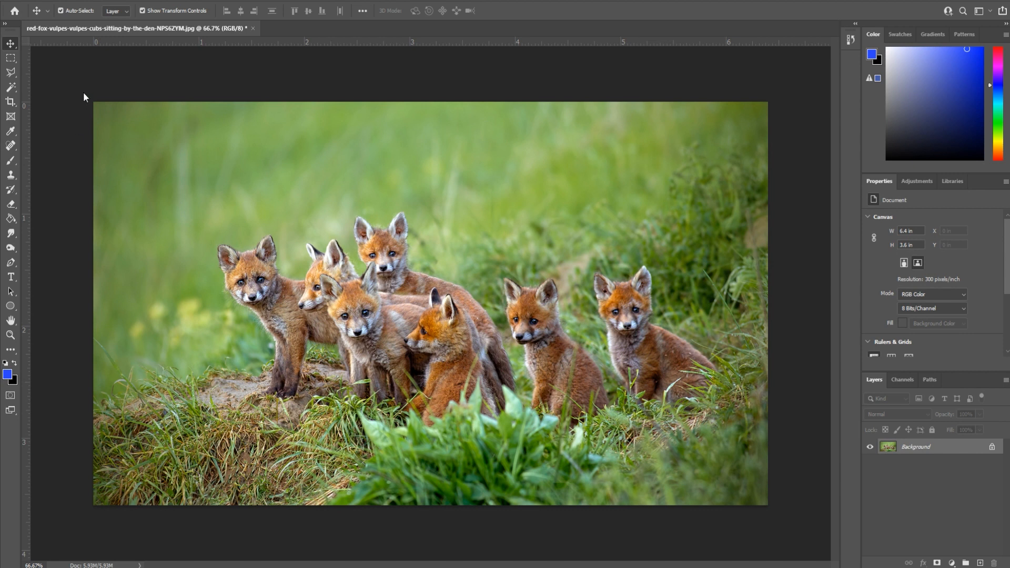
mouse_move(105, 142)
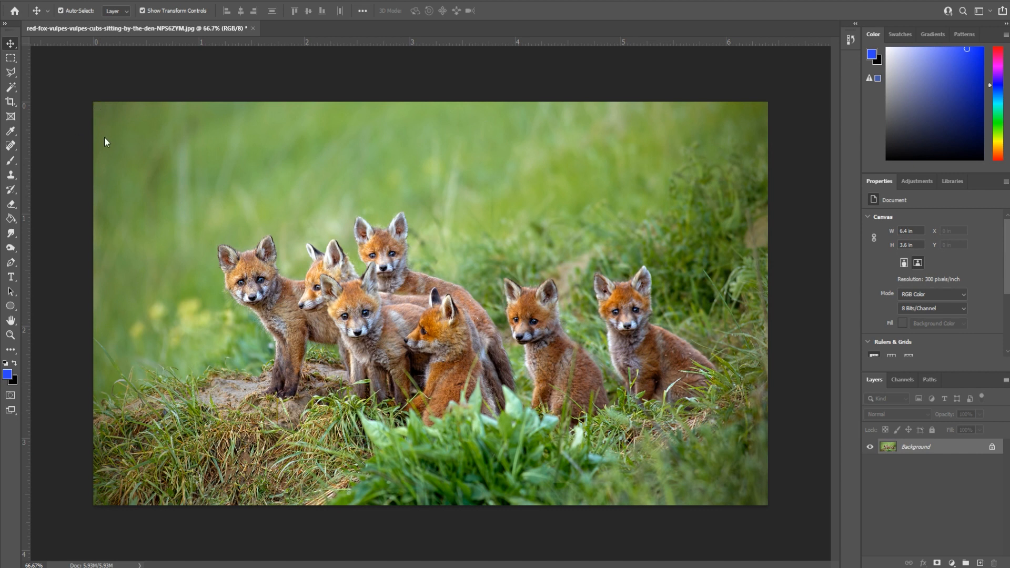
mouse_move(550, 425)
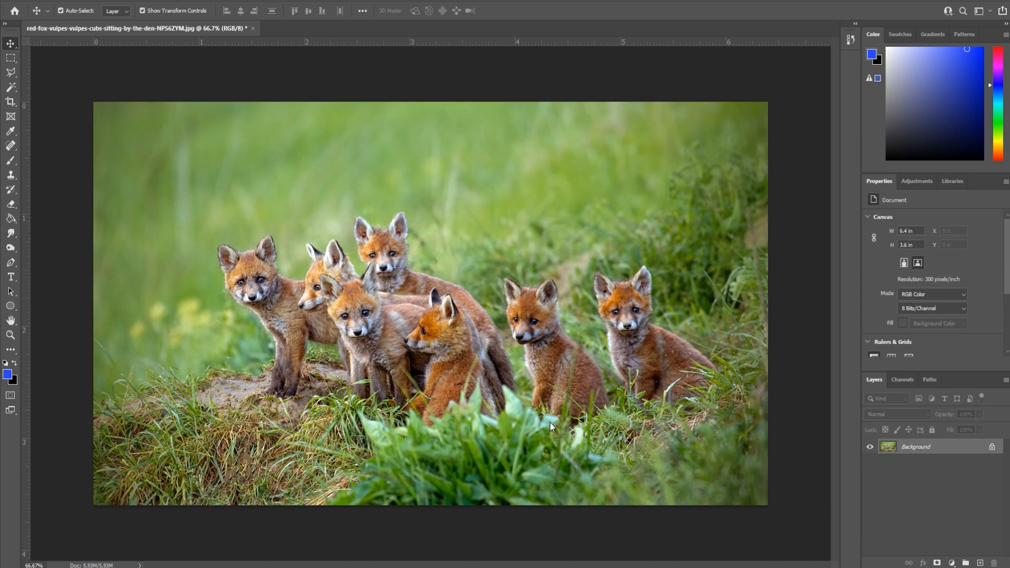
mouse_move(533, 424)
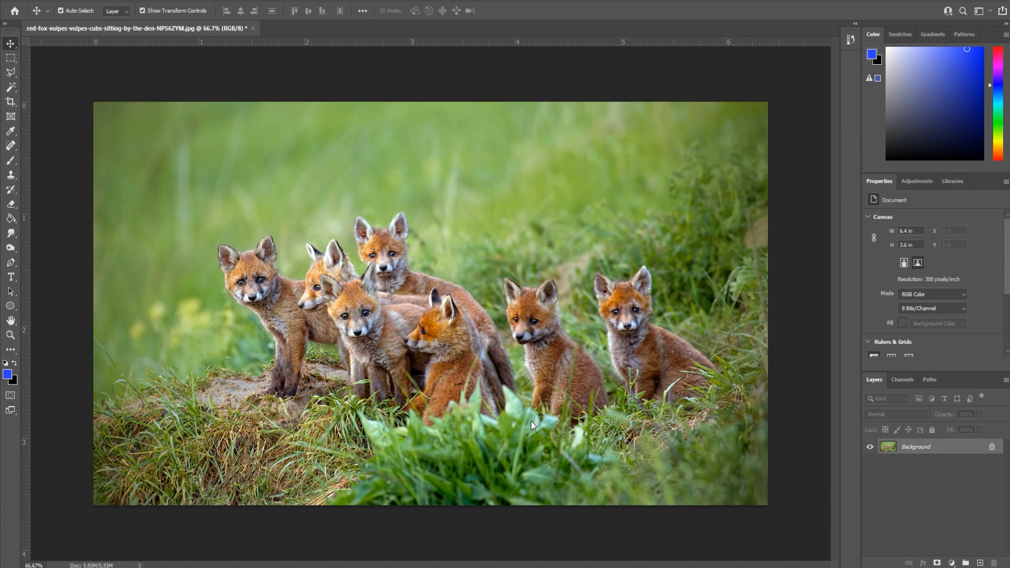
mouse_move(490, 413)
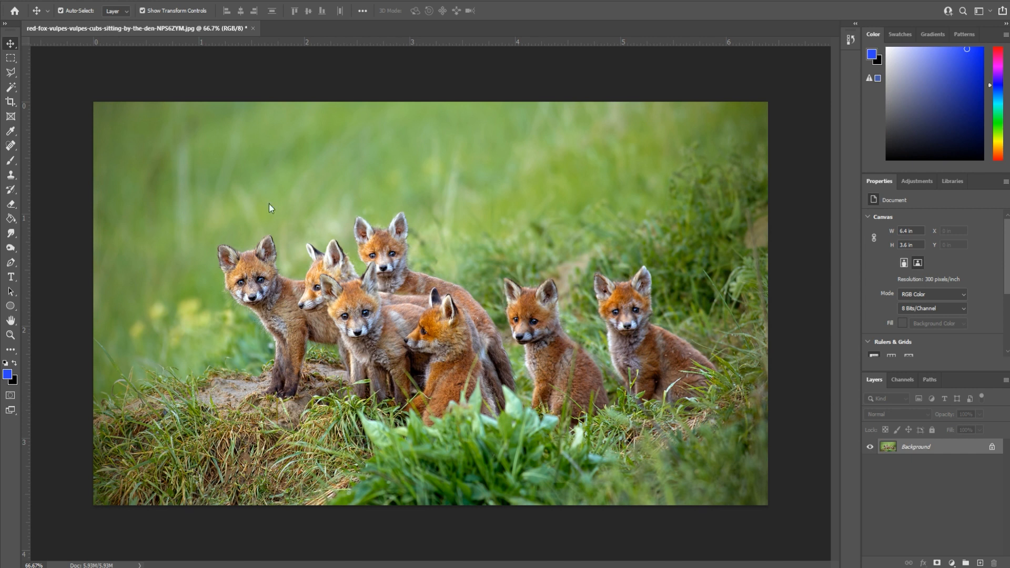
mouse_move(142, 391)
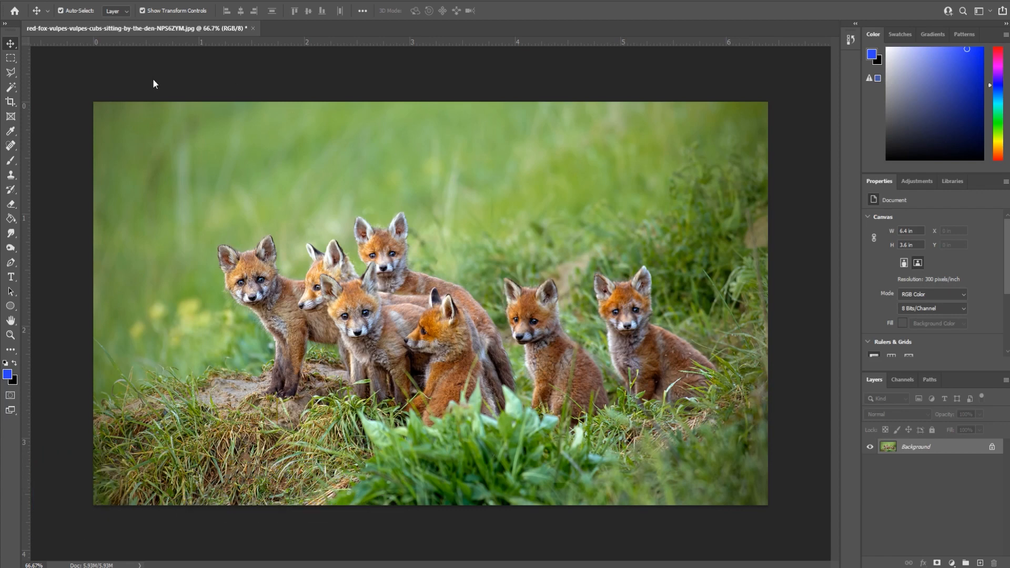
mouse_move(727, 277)
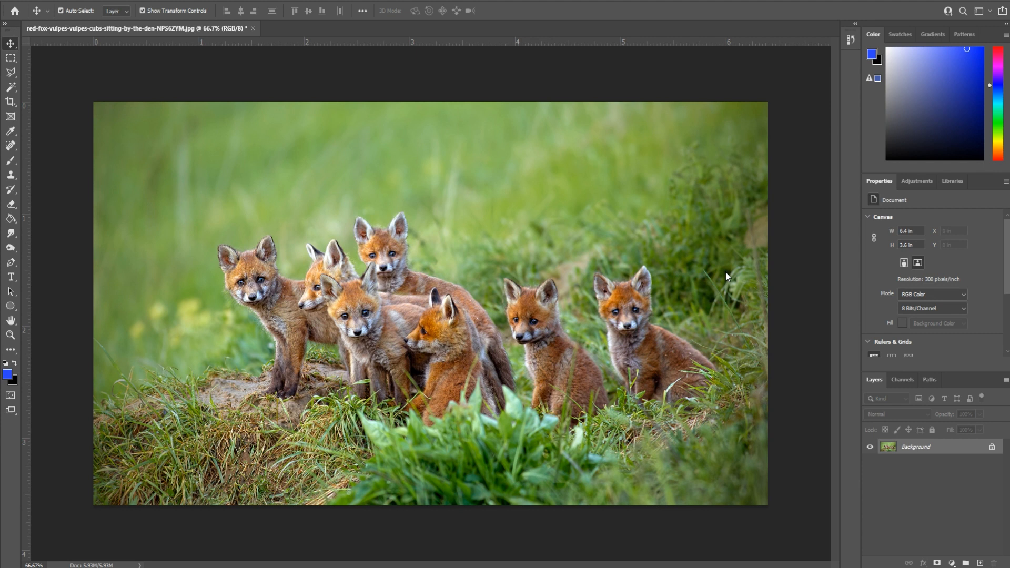
mouse_move(459, 259)
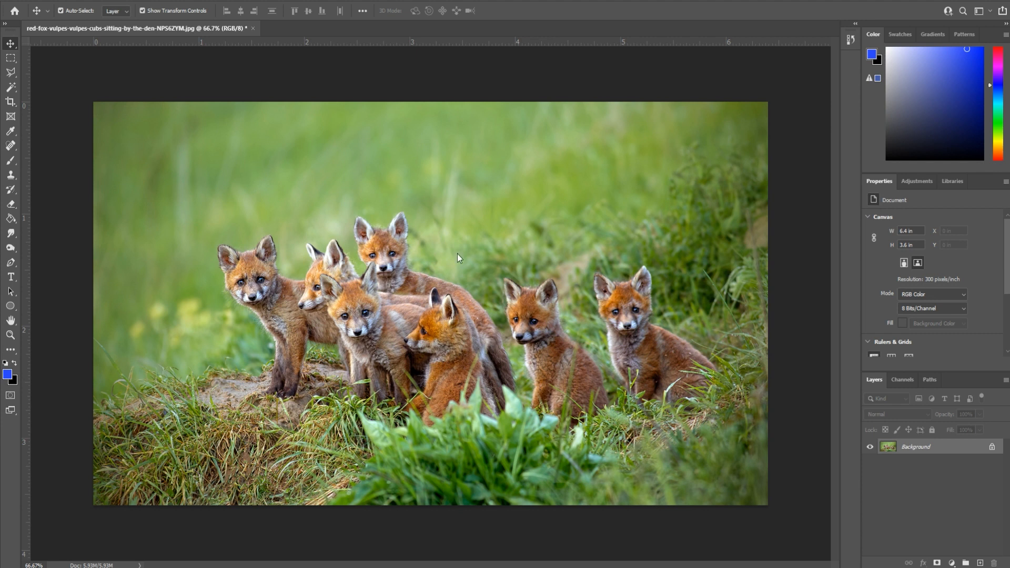
mouse_move(342, 203)
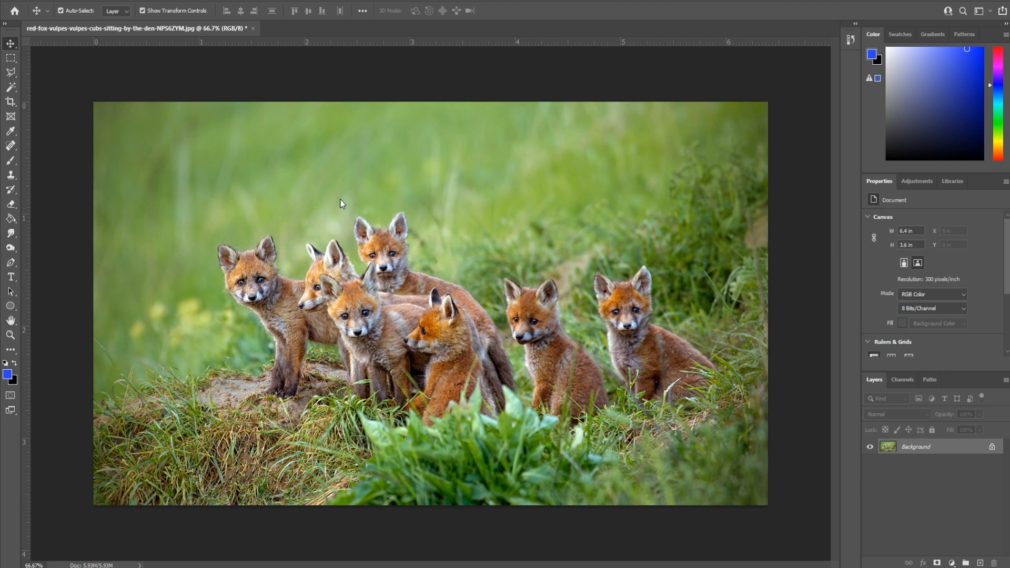
mouse_move(61, 4)
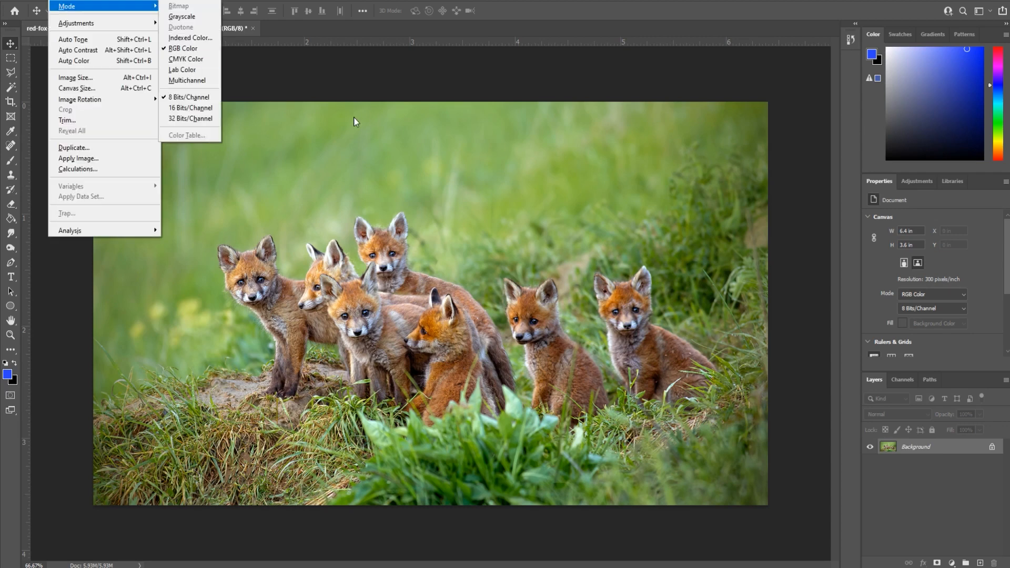
mouse_move(75, 77)
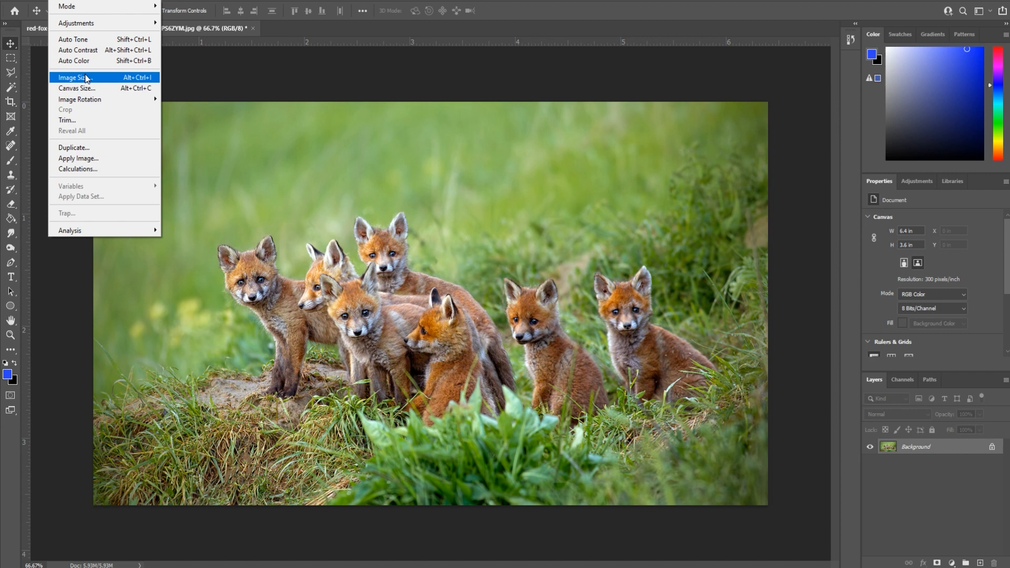
Step: Resize the fox cubs photo to 1500×844 pixels with proportions linked
left_click(72, 77)
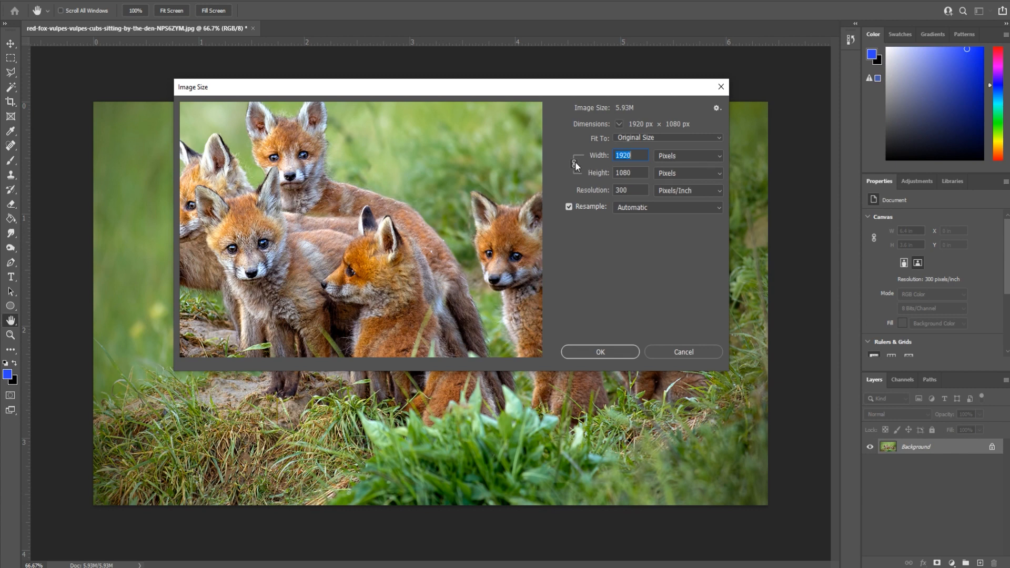
mouse_move(573, 158)
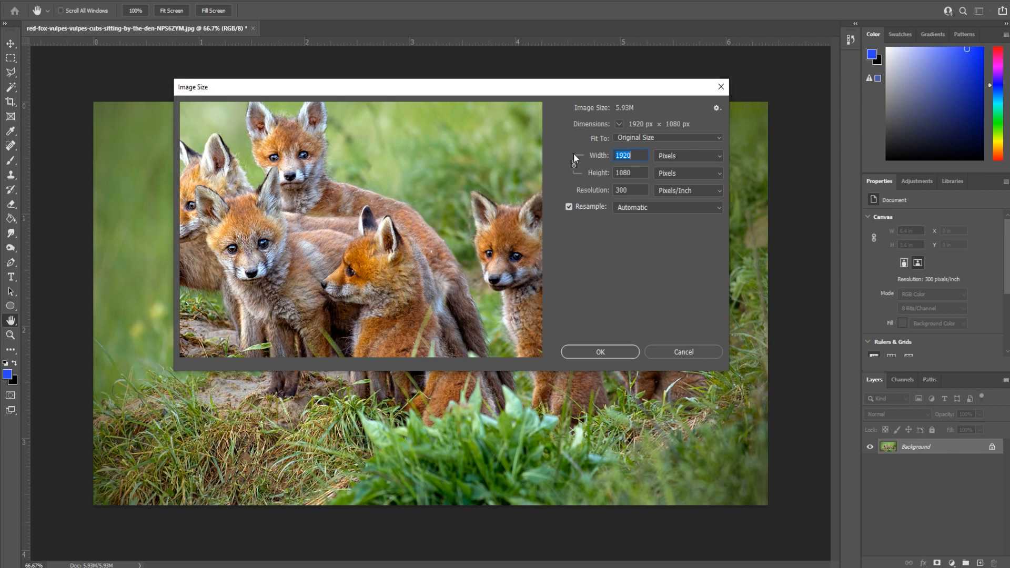
mouse_move(582, 168)
type("1500")
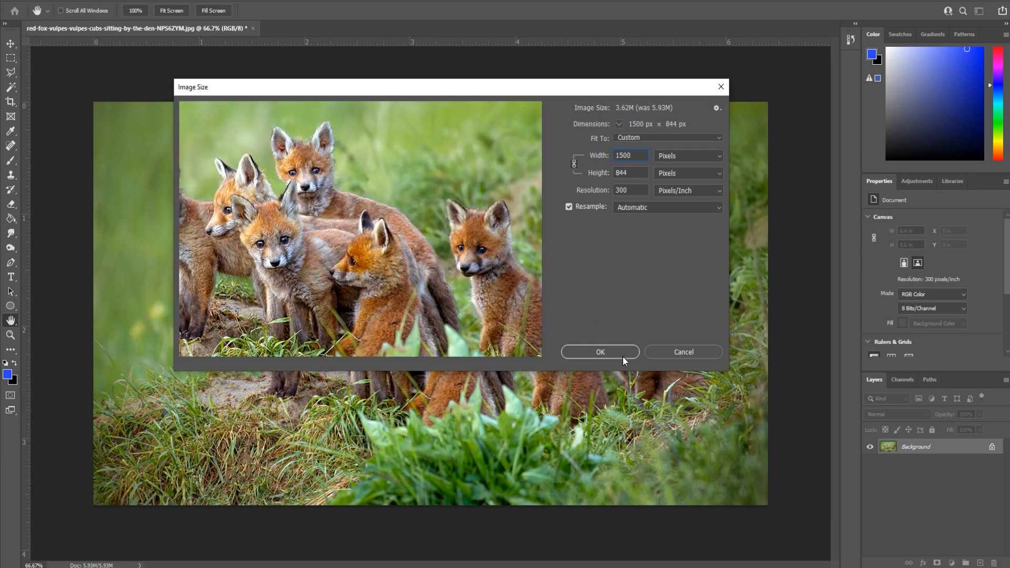
left_click(598, 352)
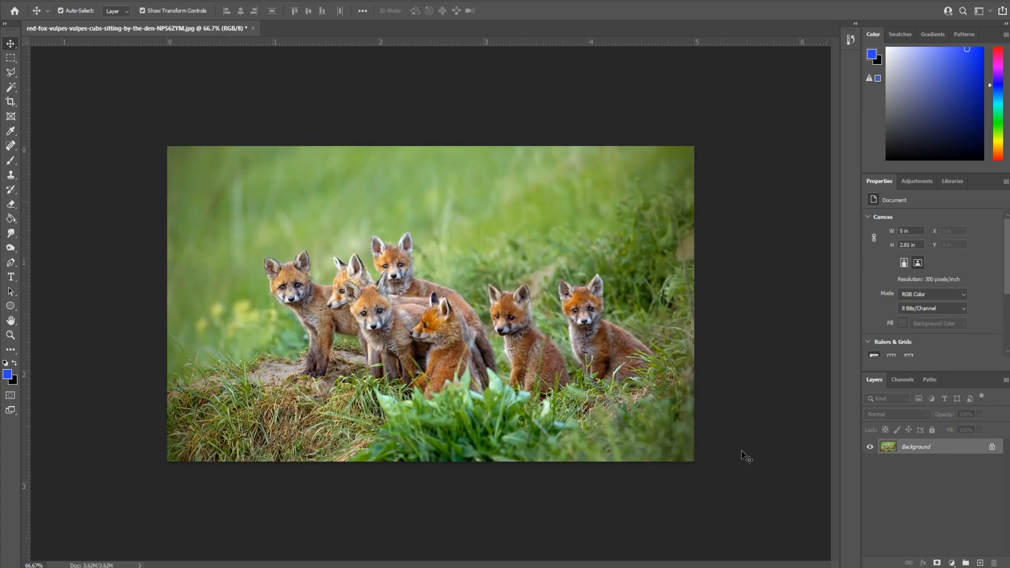
mouse_move(36, 6)
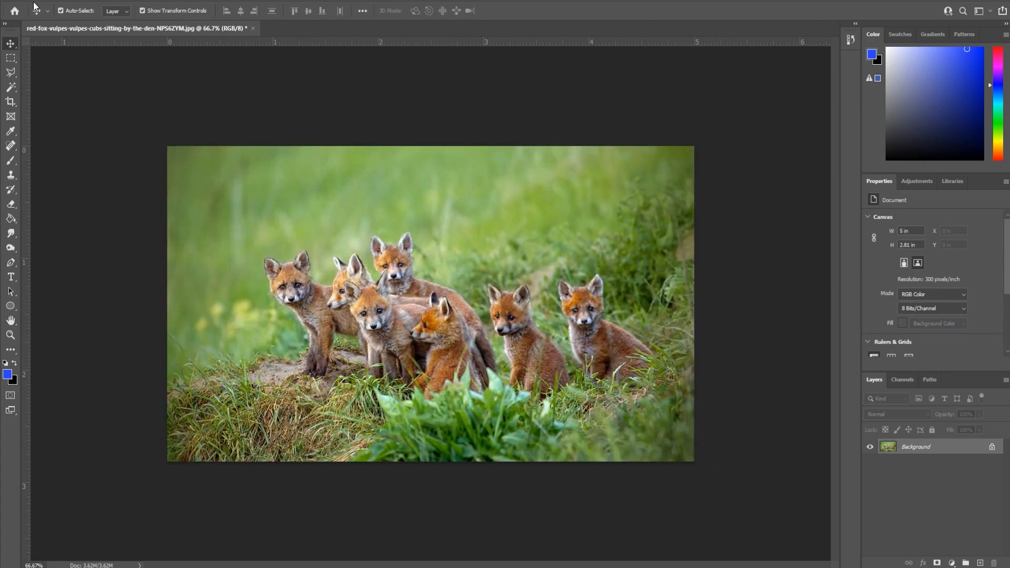
mouse_move(175, 186)
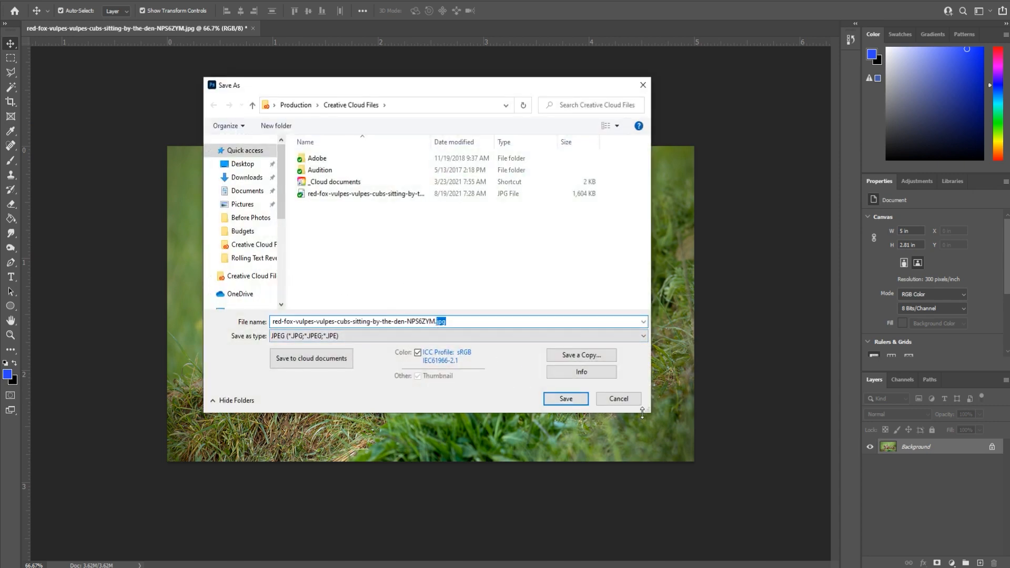
mouse_move(489, 276)
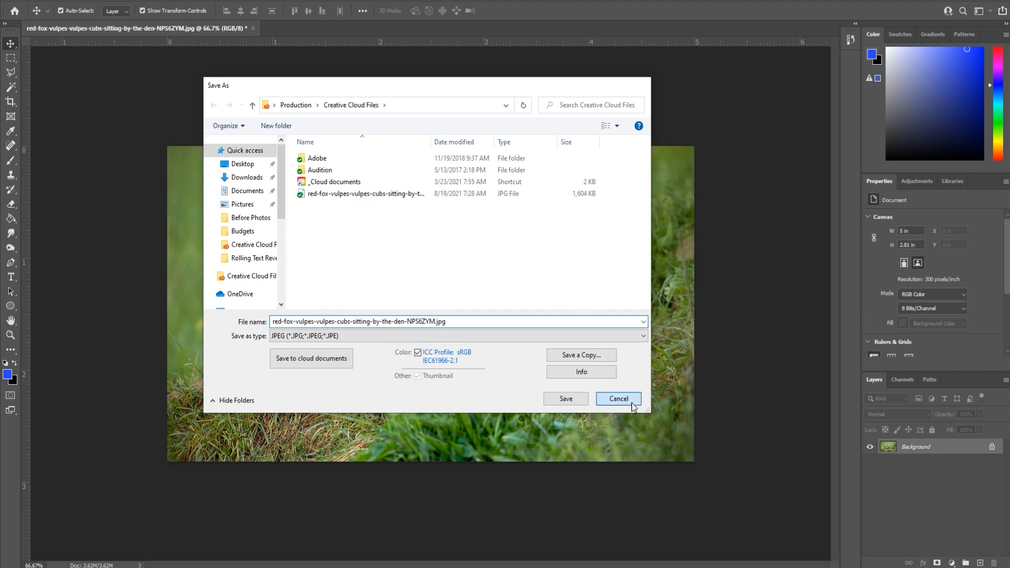
left_click(617, 398)
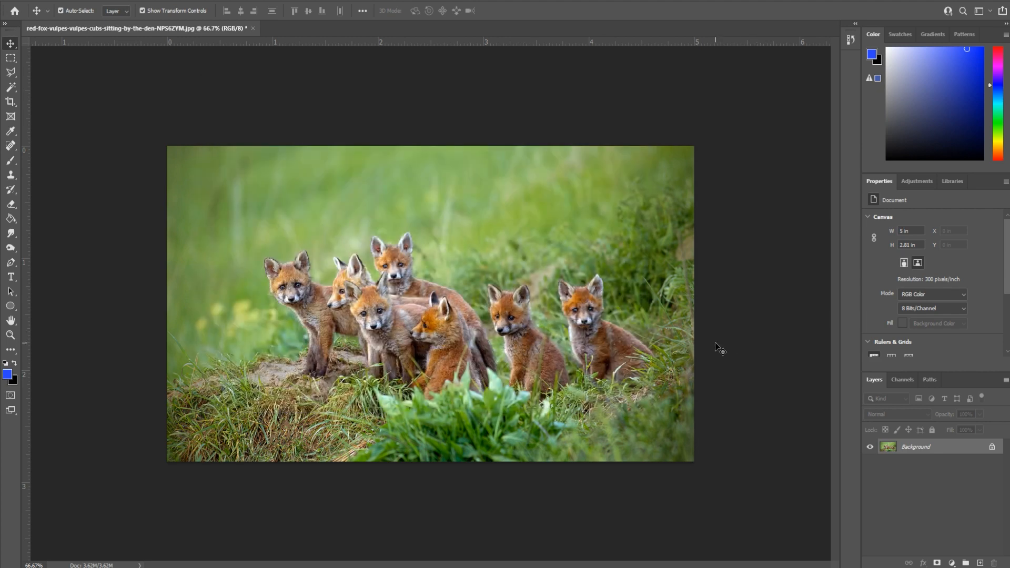
mouse_move(653, 254)
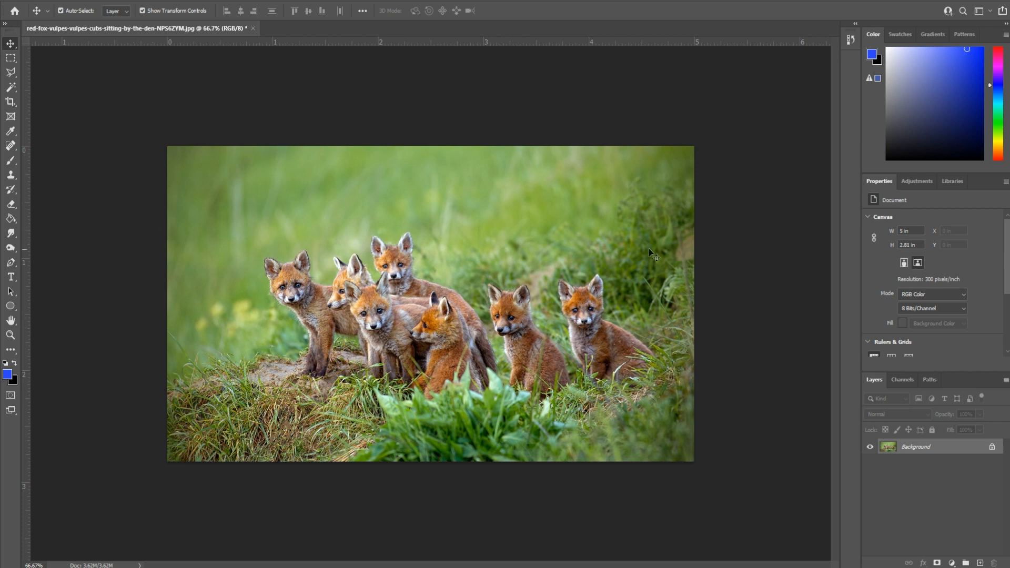
mouse_move(619, 430)
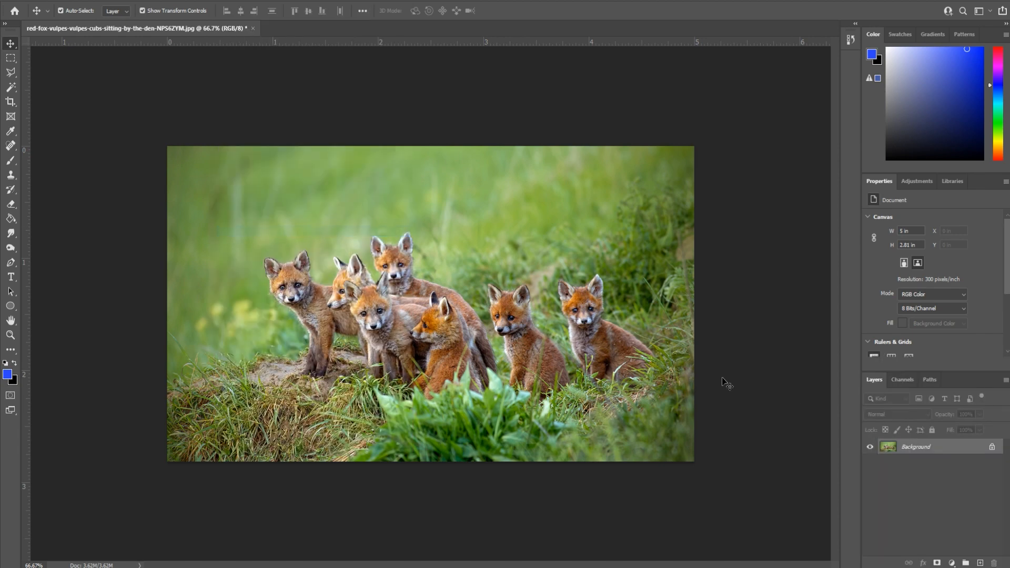
mouse_move(858, 389)
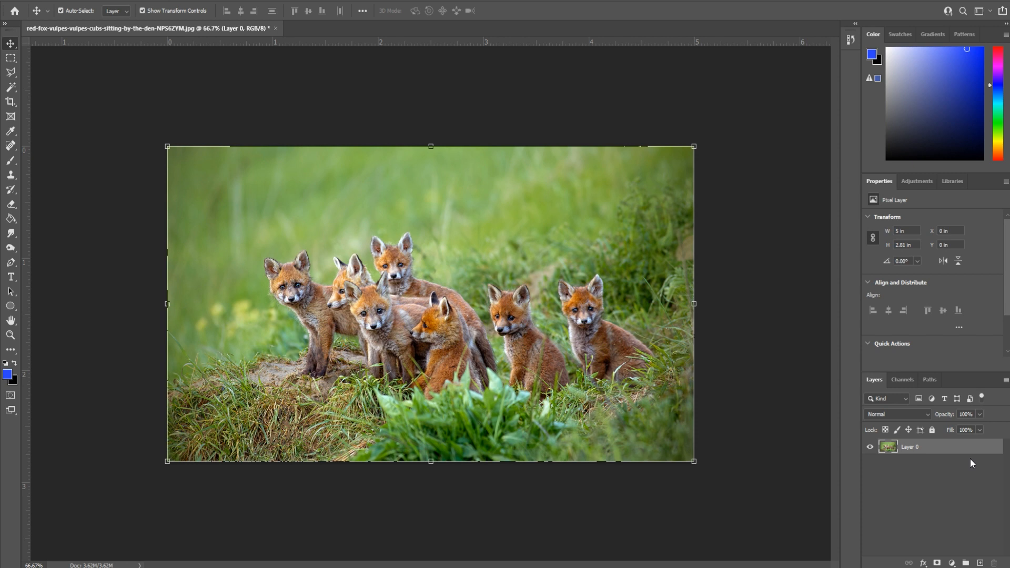
mouse_move(926, 467)
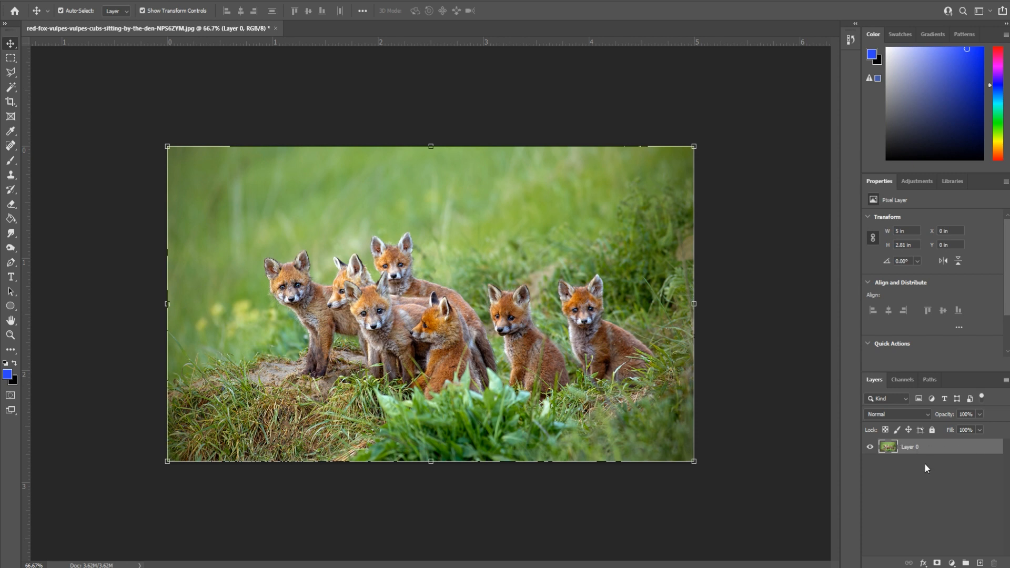
mouse_move(727, 354)
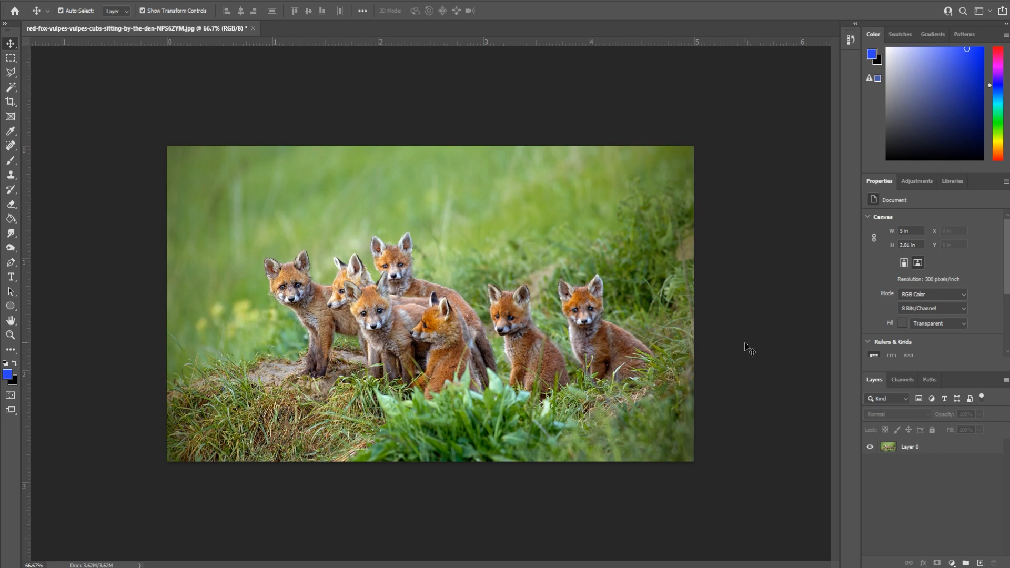
mouse_move(74, 2)
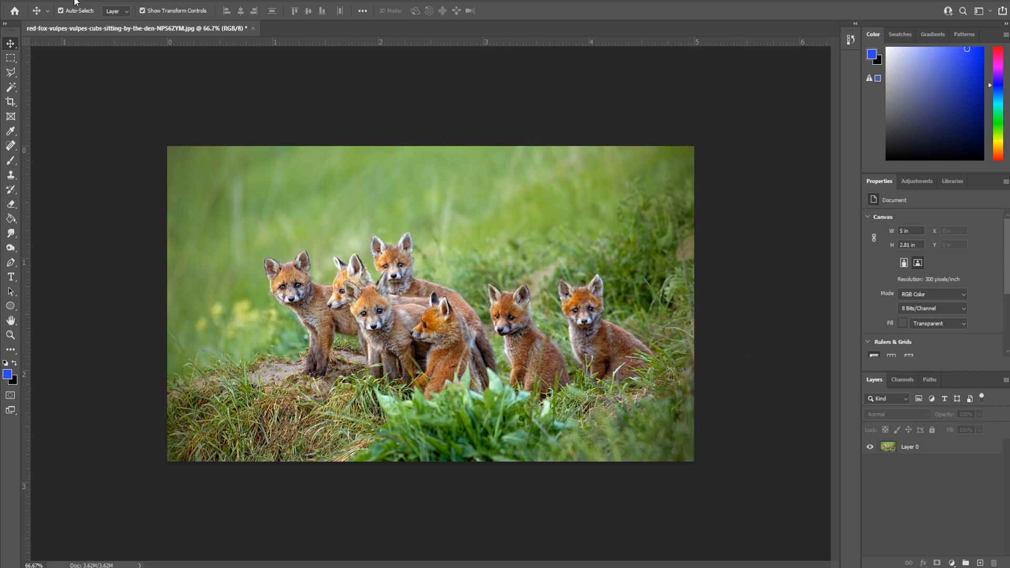
Step: Crop the canvas to 900×300 pixels from the centre anchor
left_click(76, 87)
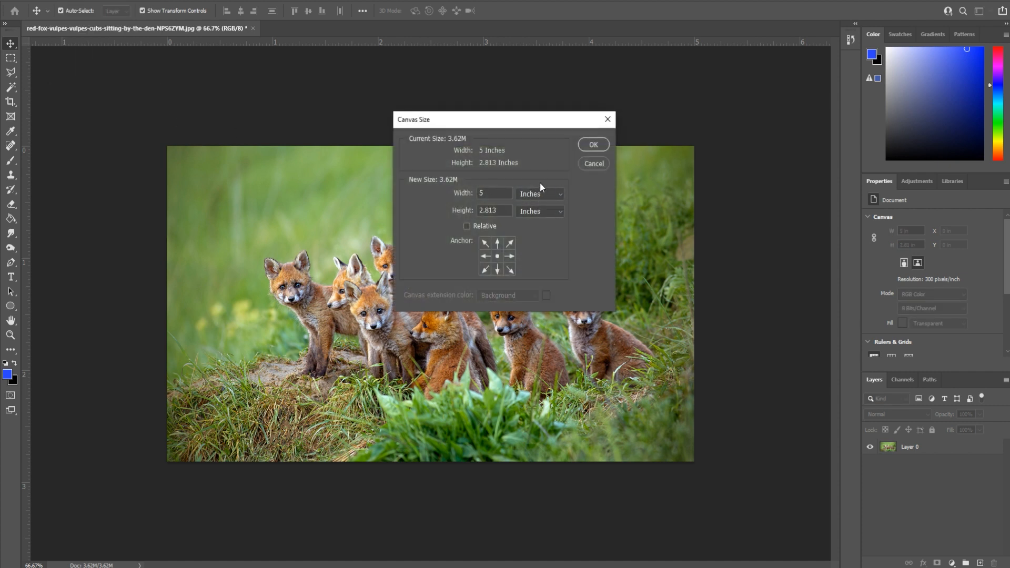
left_click(539, 193)
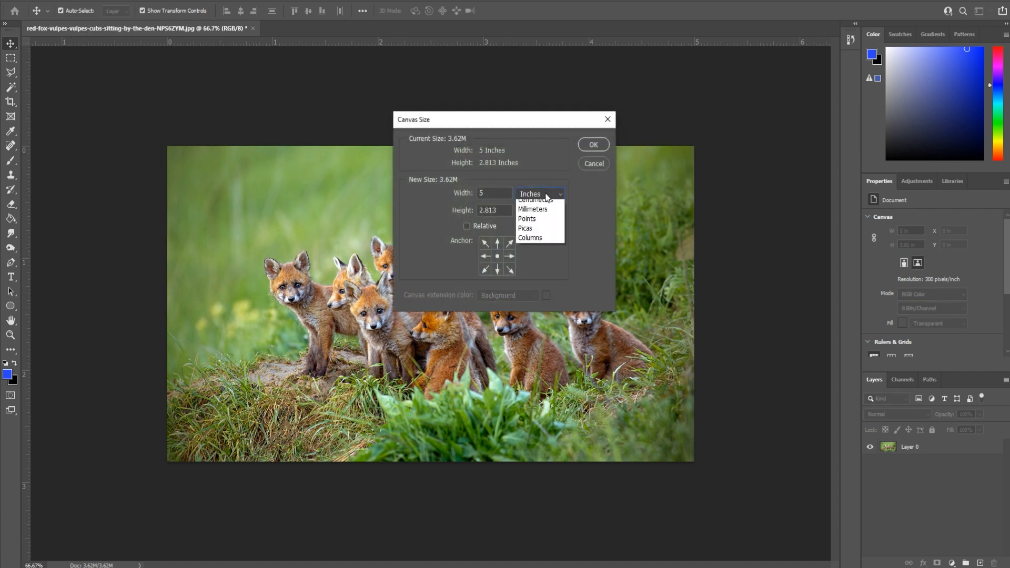
left_click(529, 193)
type("300")
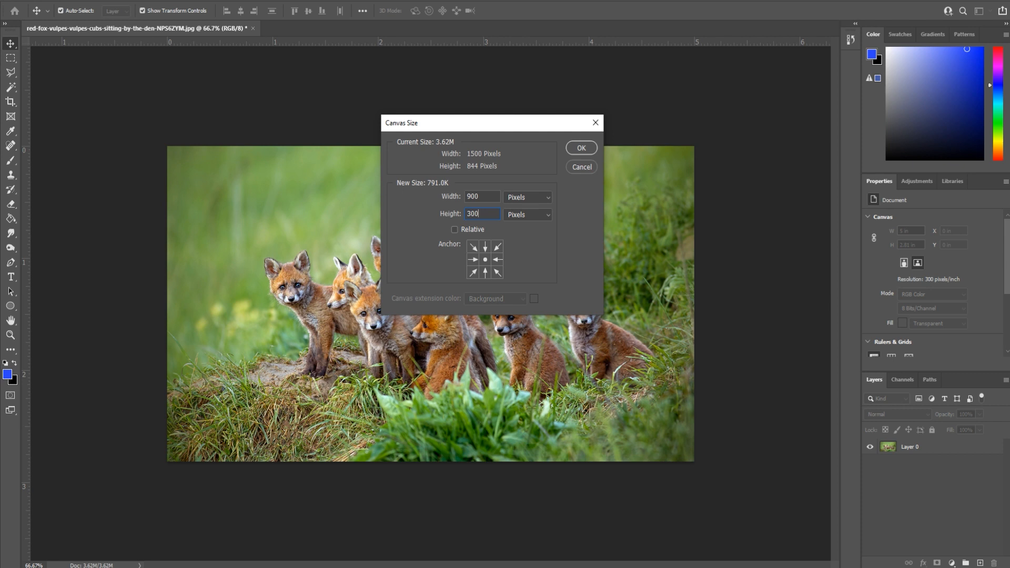
mouse_move(586, 152)
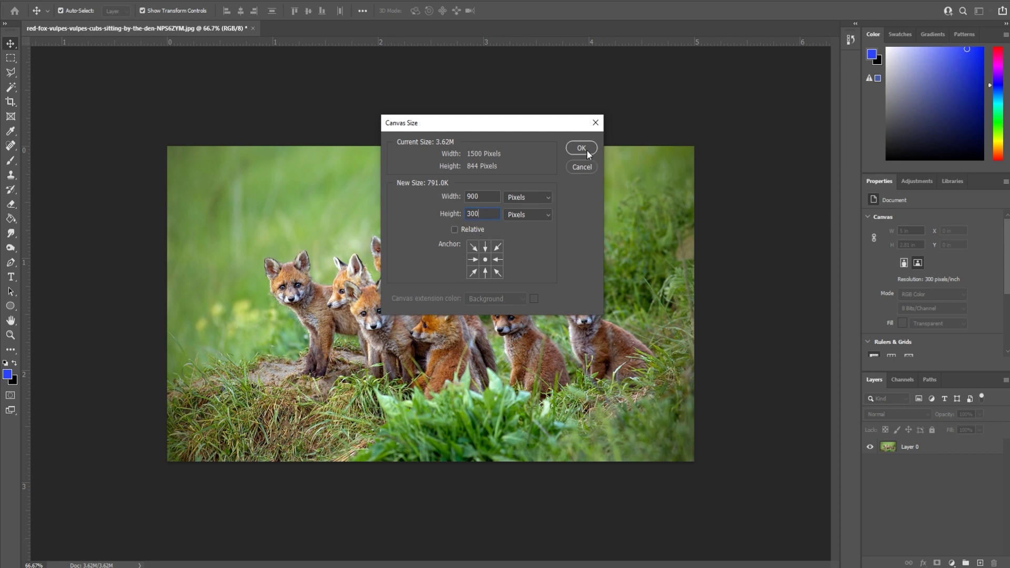
left_click(580, 148)
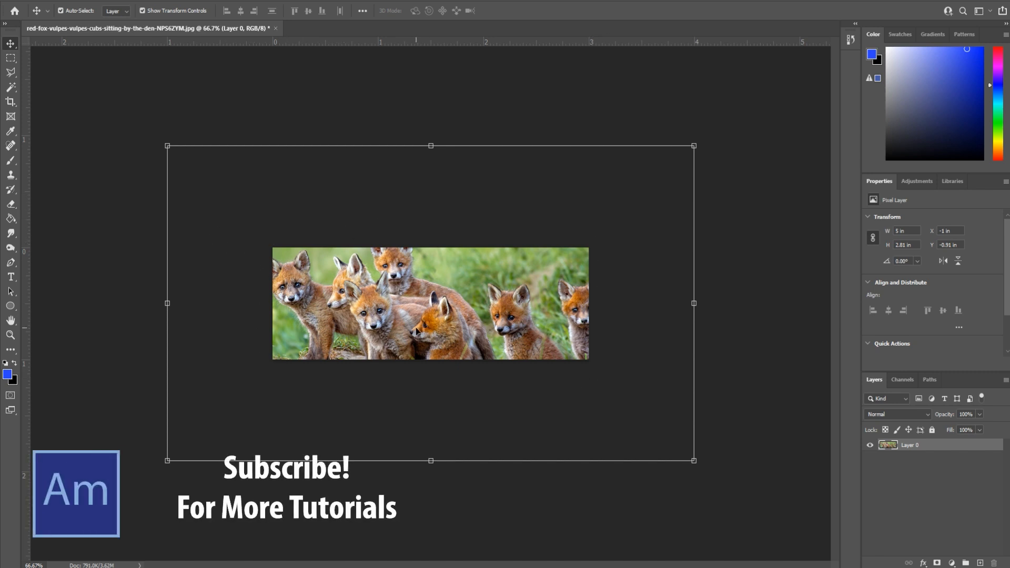
mouse_move(562, 280)
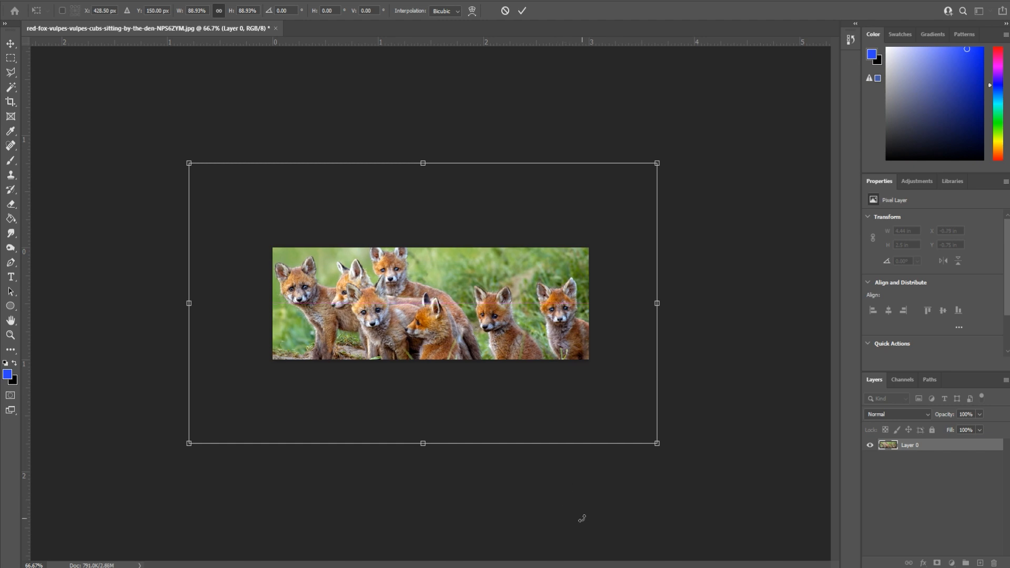
mouse_move(307, 111)
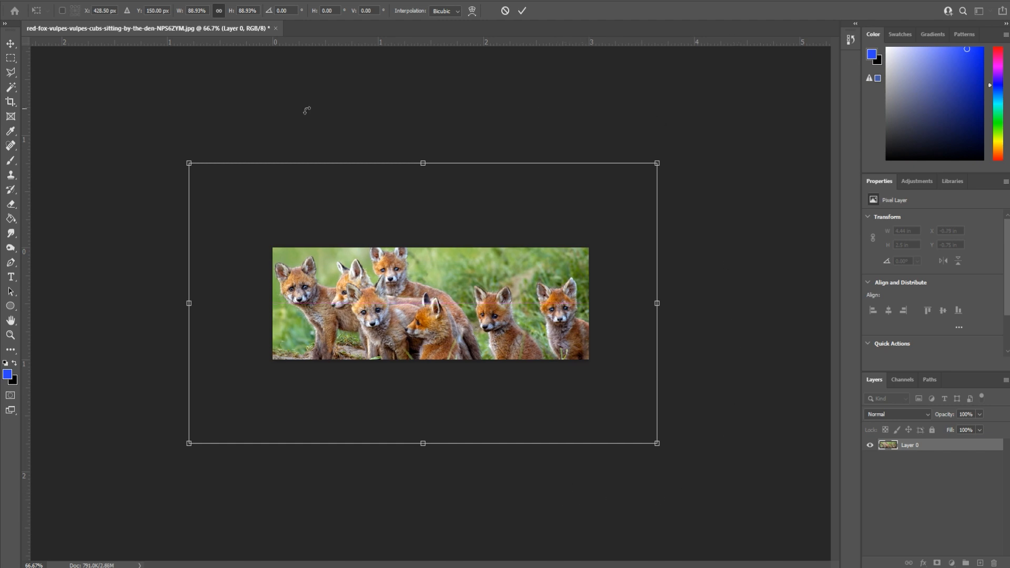
mouse_move(701, 435)
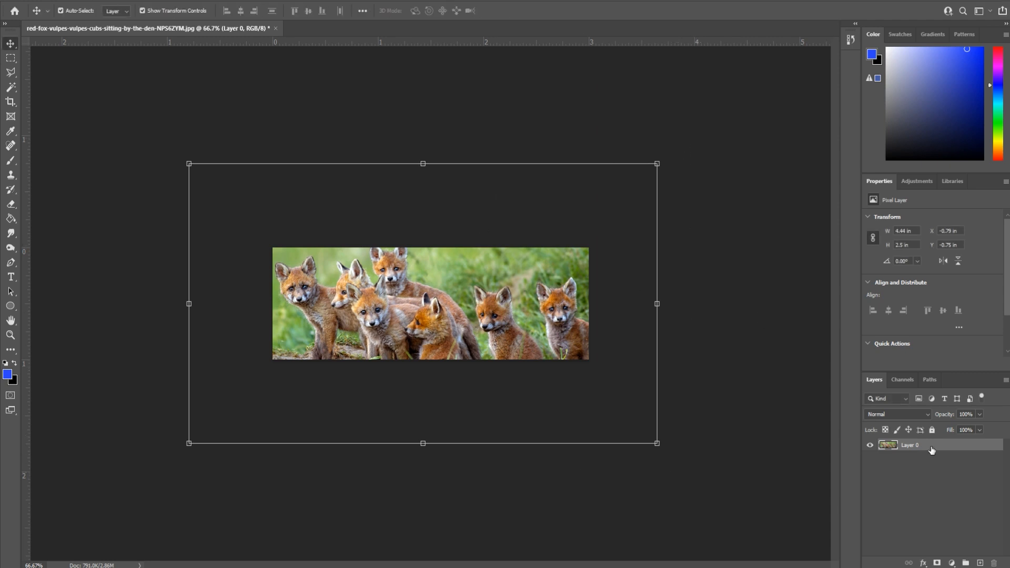
mouse_move(247, 137)
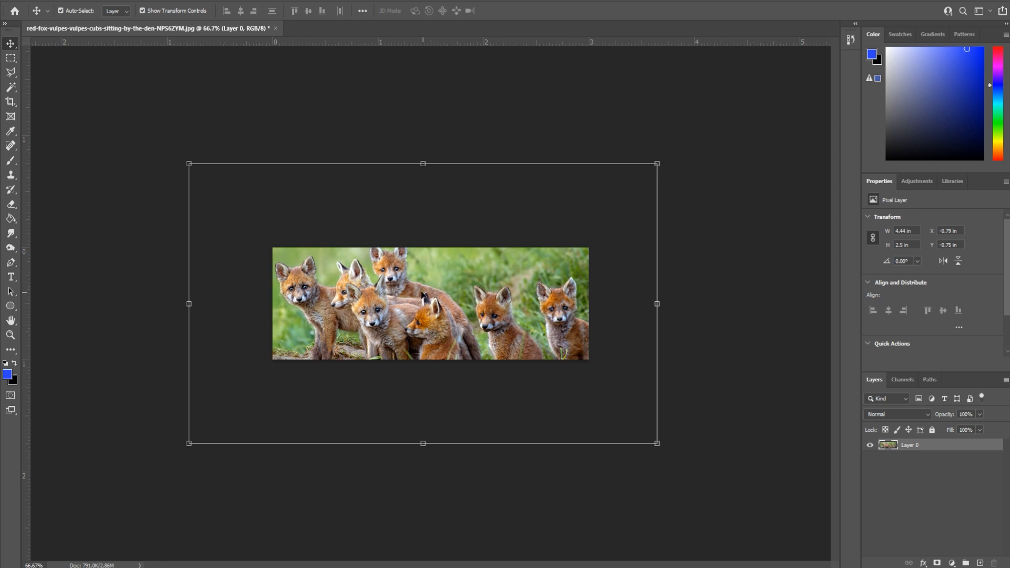
mouse_move(84, 108)
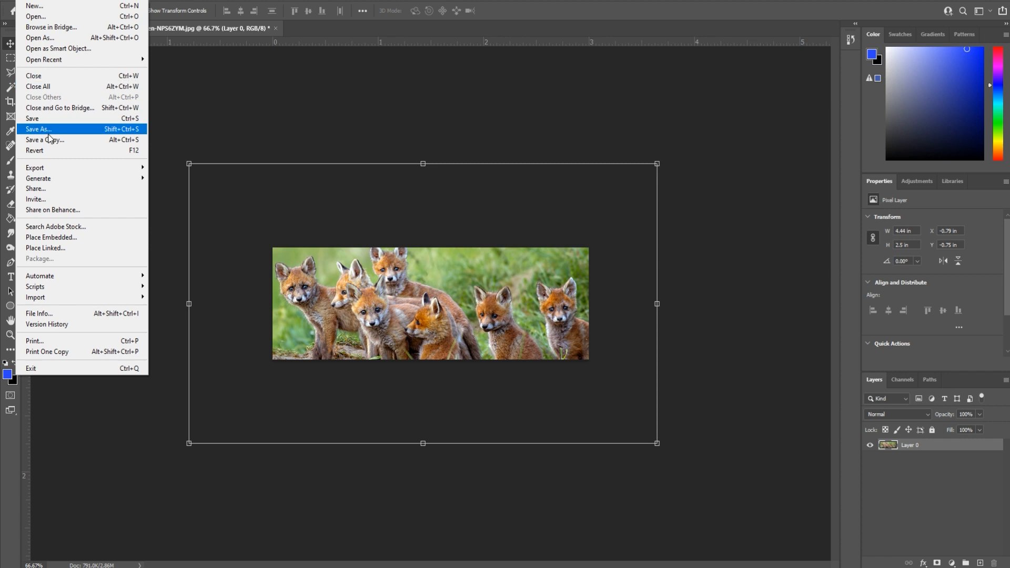
mouse_move(35, 169)
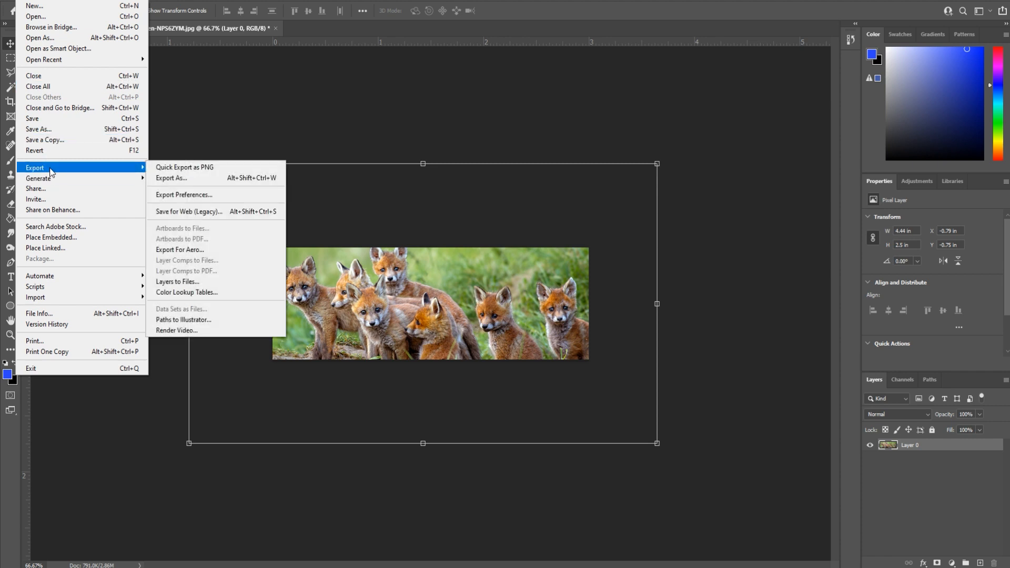
Step: Export the banner via Export As in JPG format at Very Good quality
left_click(172, 178)
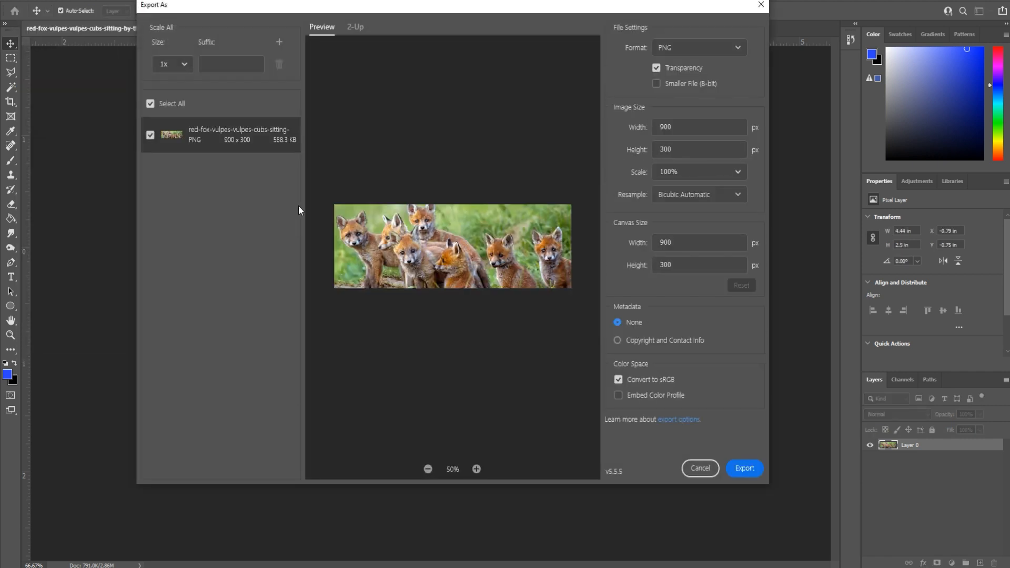
mouse_move(655, 165)
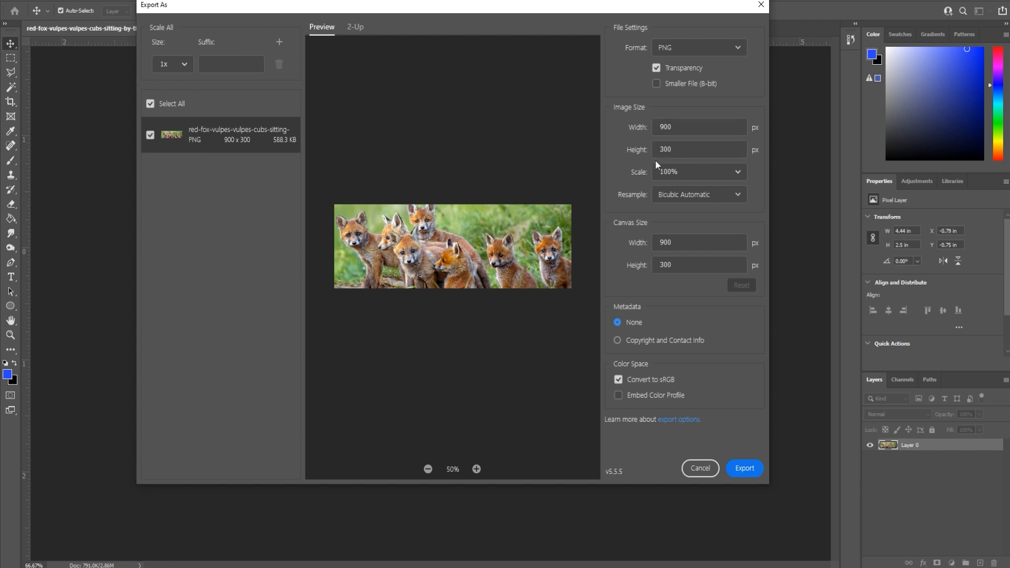
mouse_move(717, 57)
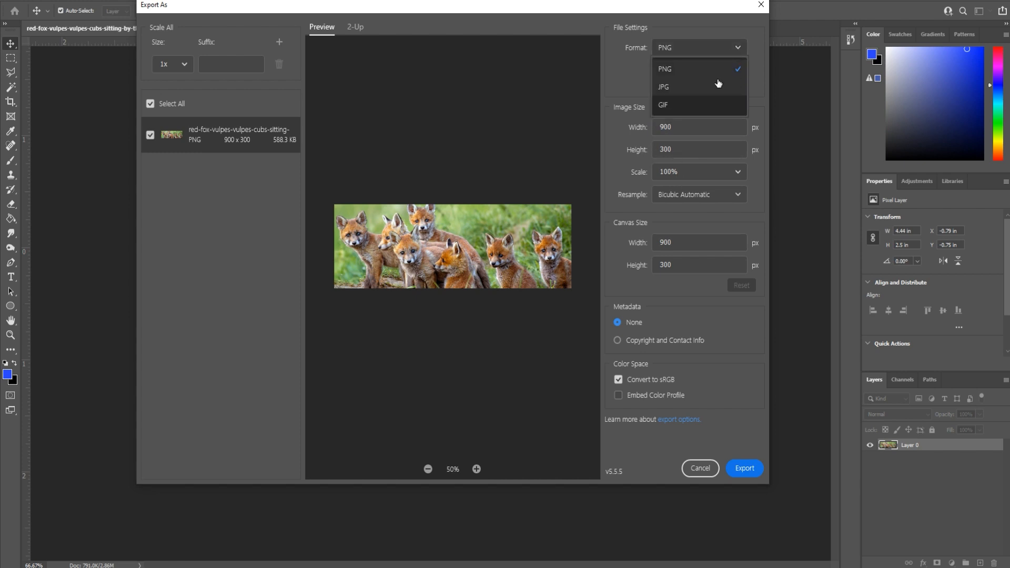
left_click(664, 87)
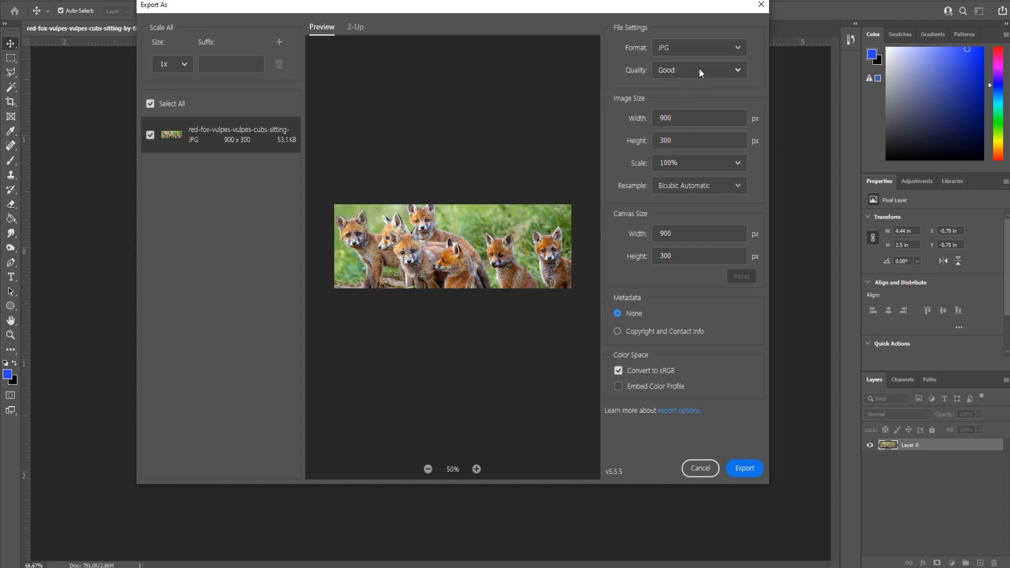
left_click(698, 70)
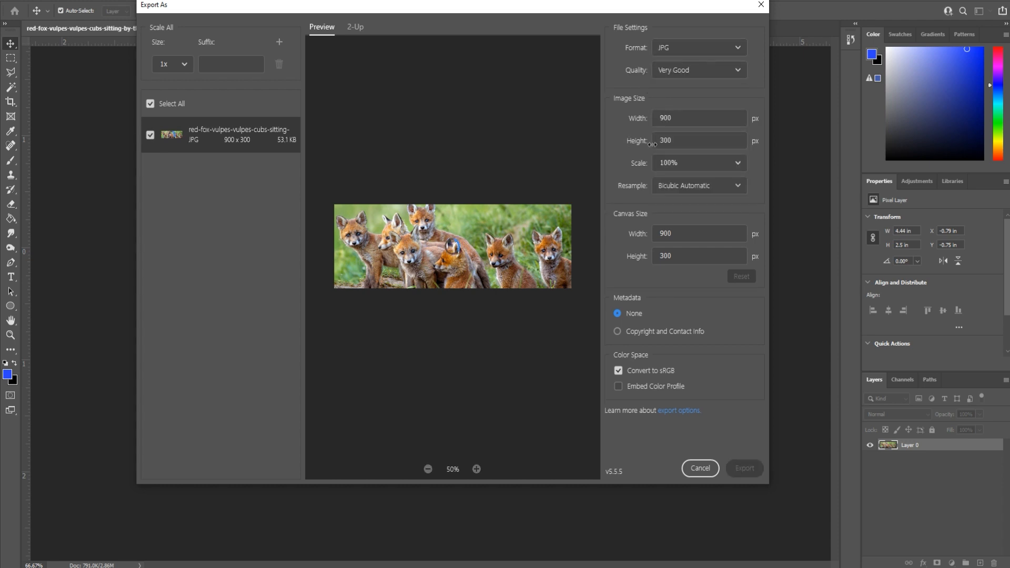
left_click(744, 468)
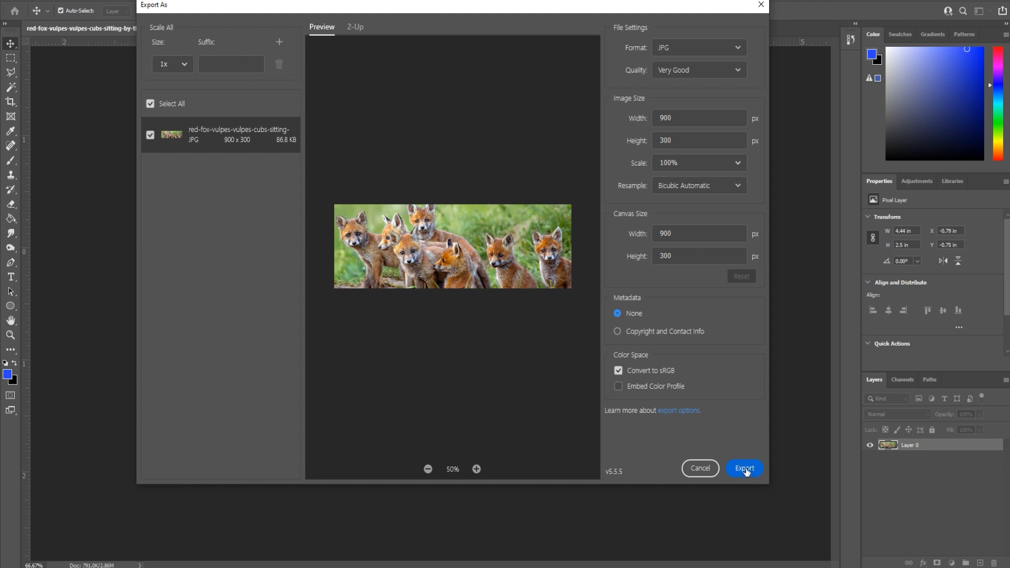
mouse_move(679, 478)
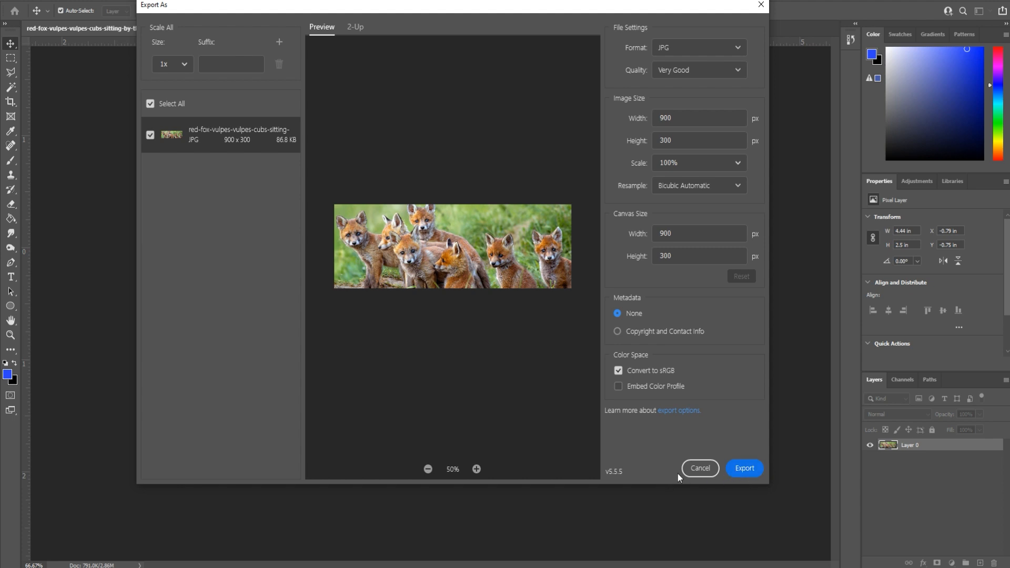
left_click(699, 468)
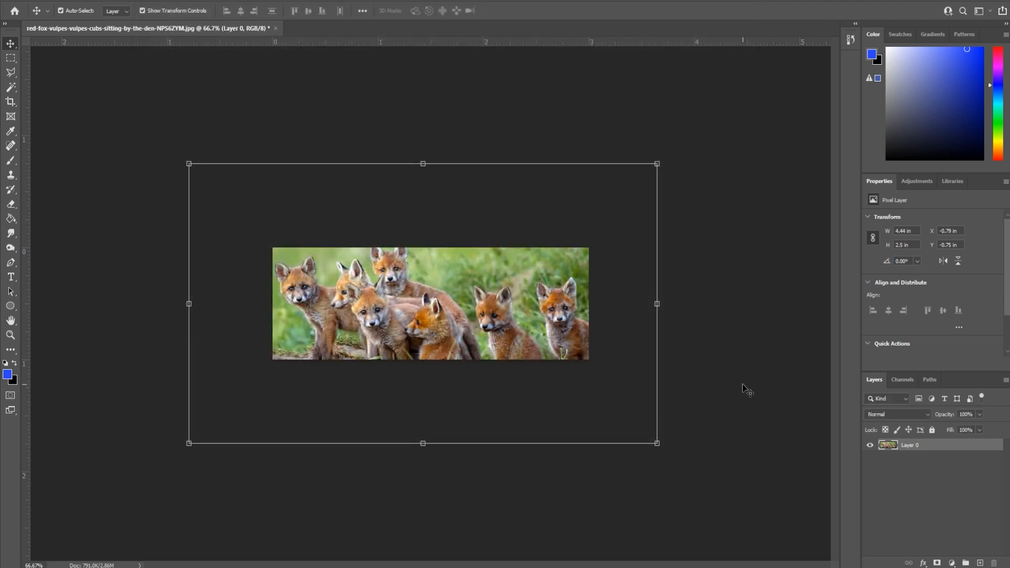